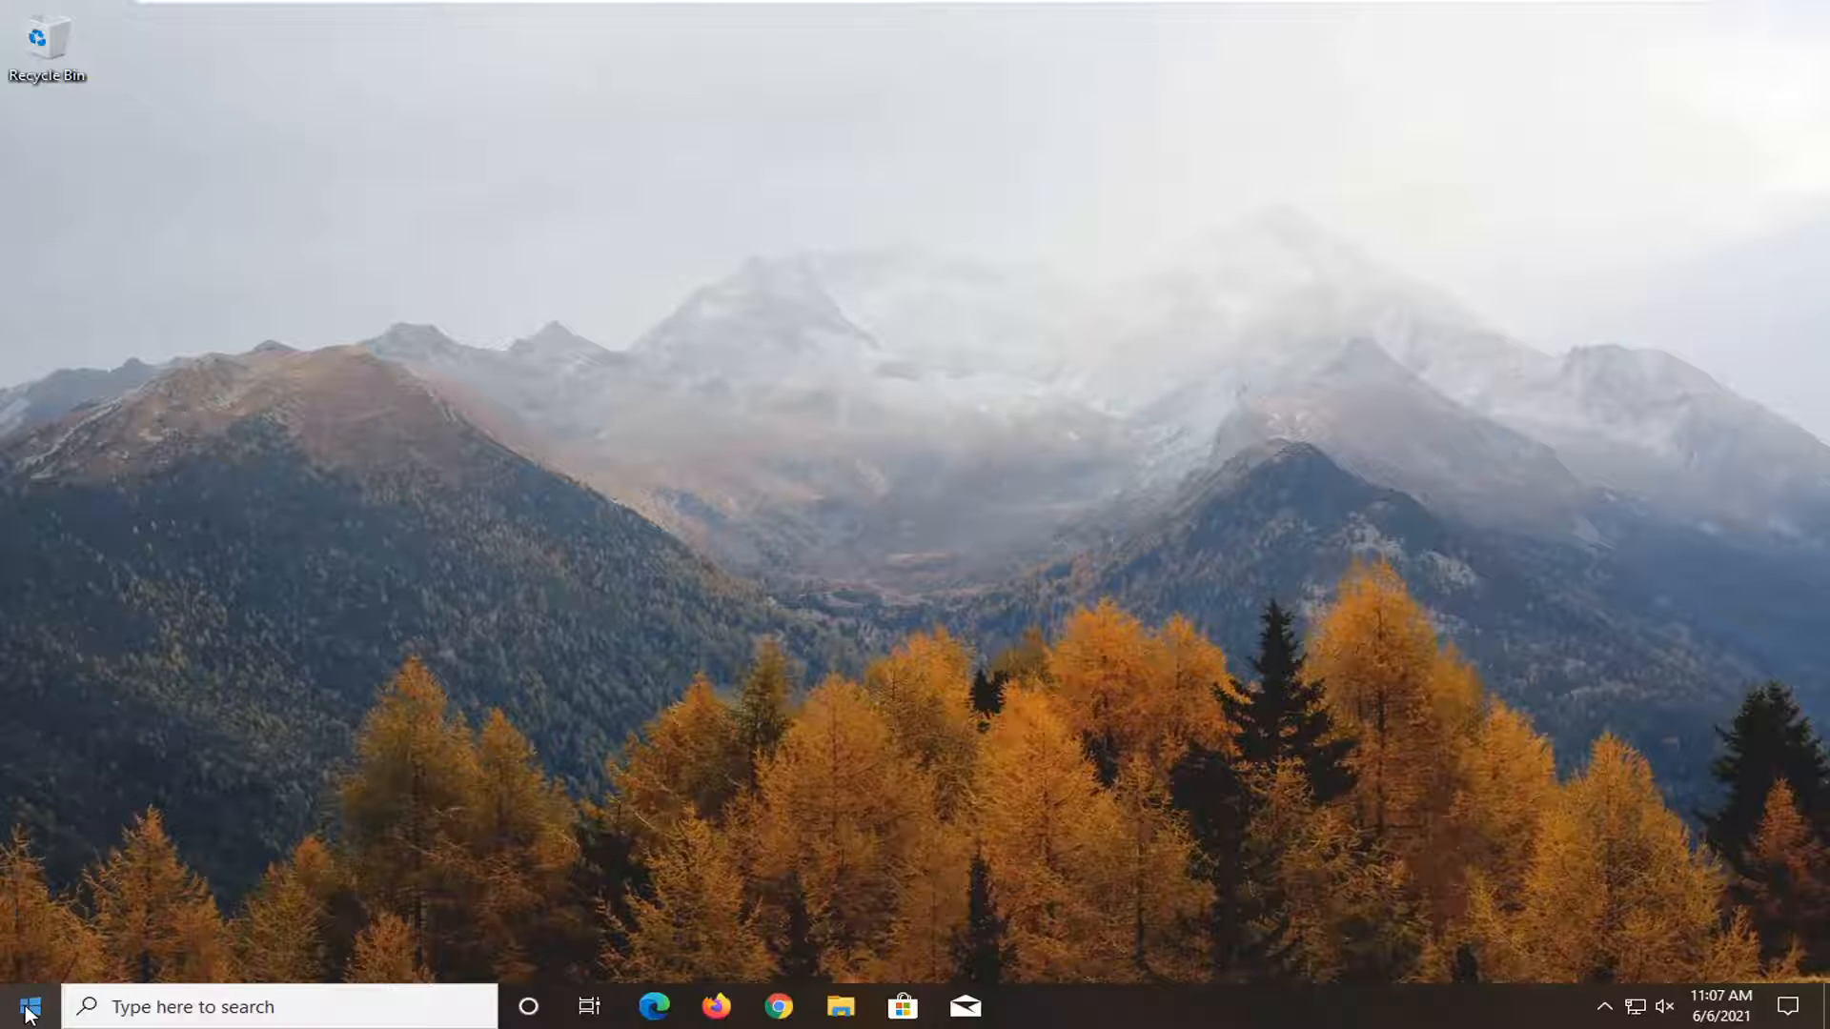
Step: Search Windows Start for "word" and launch Microsoft Word from the best match
{"action": "type", "text": "word"}
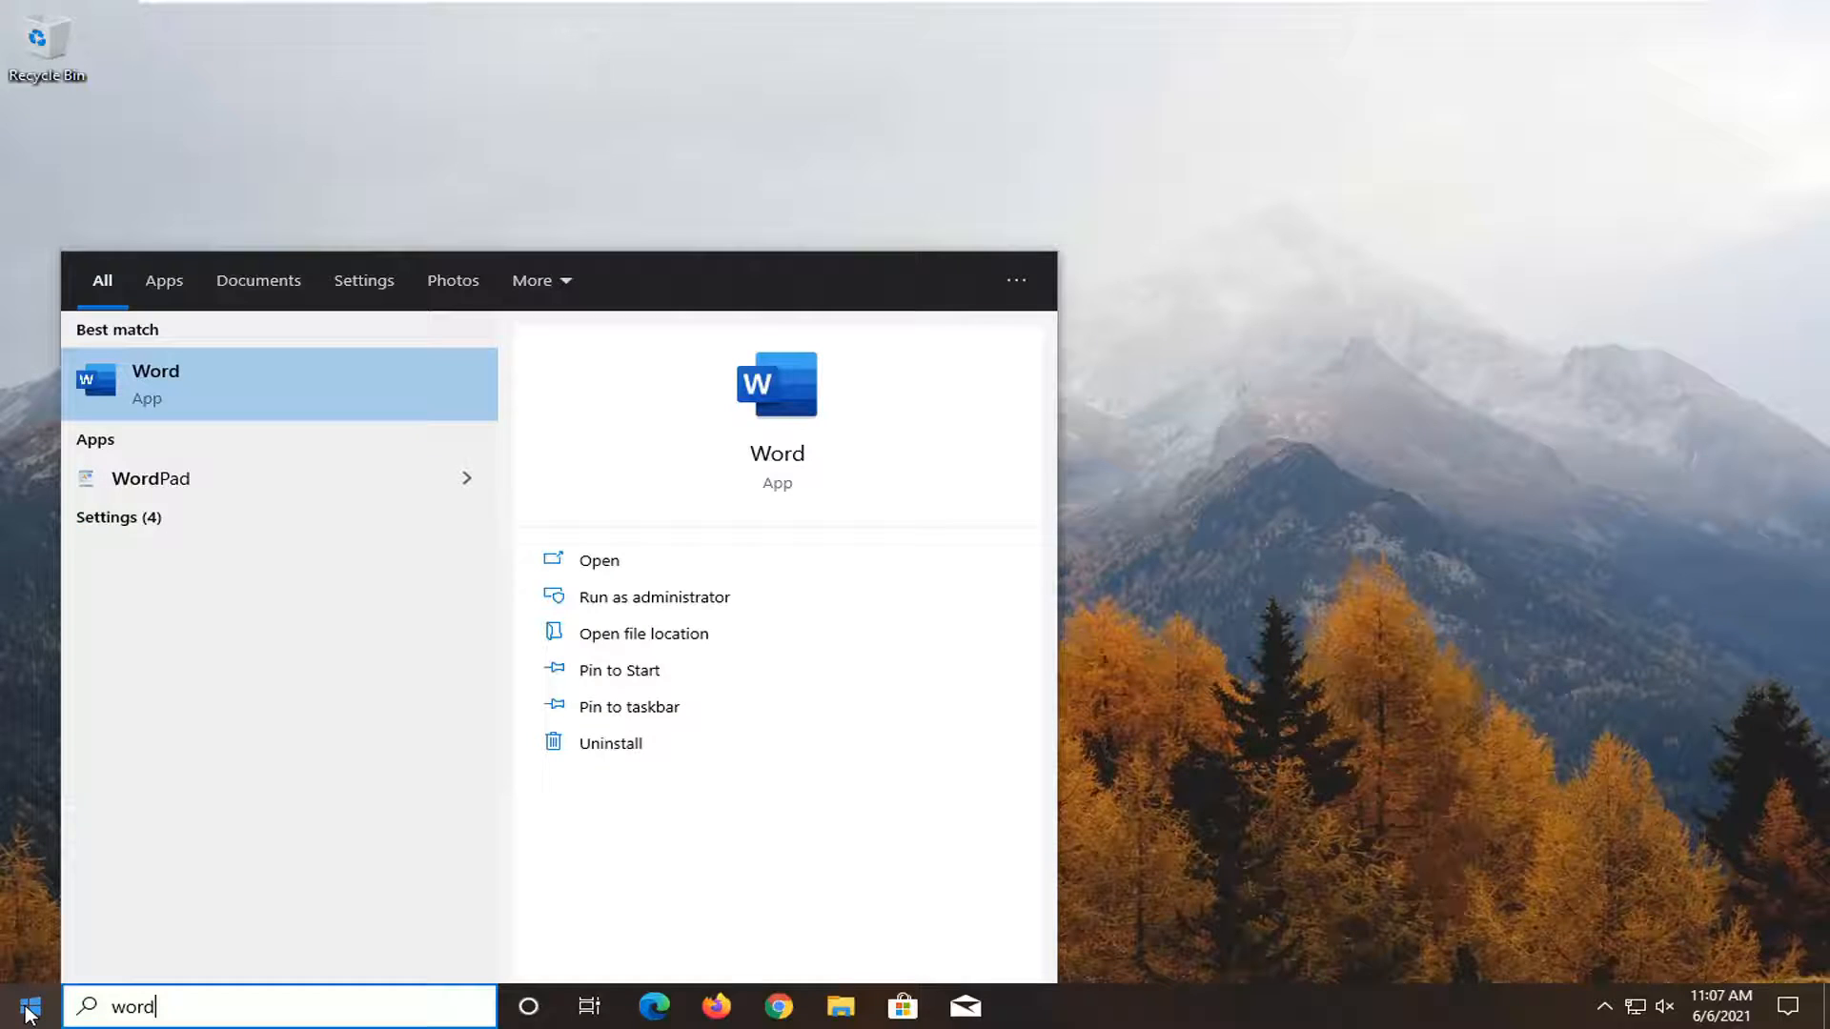
{"action": "left_click", "coordinate": [155, 383]}
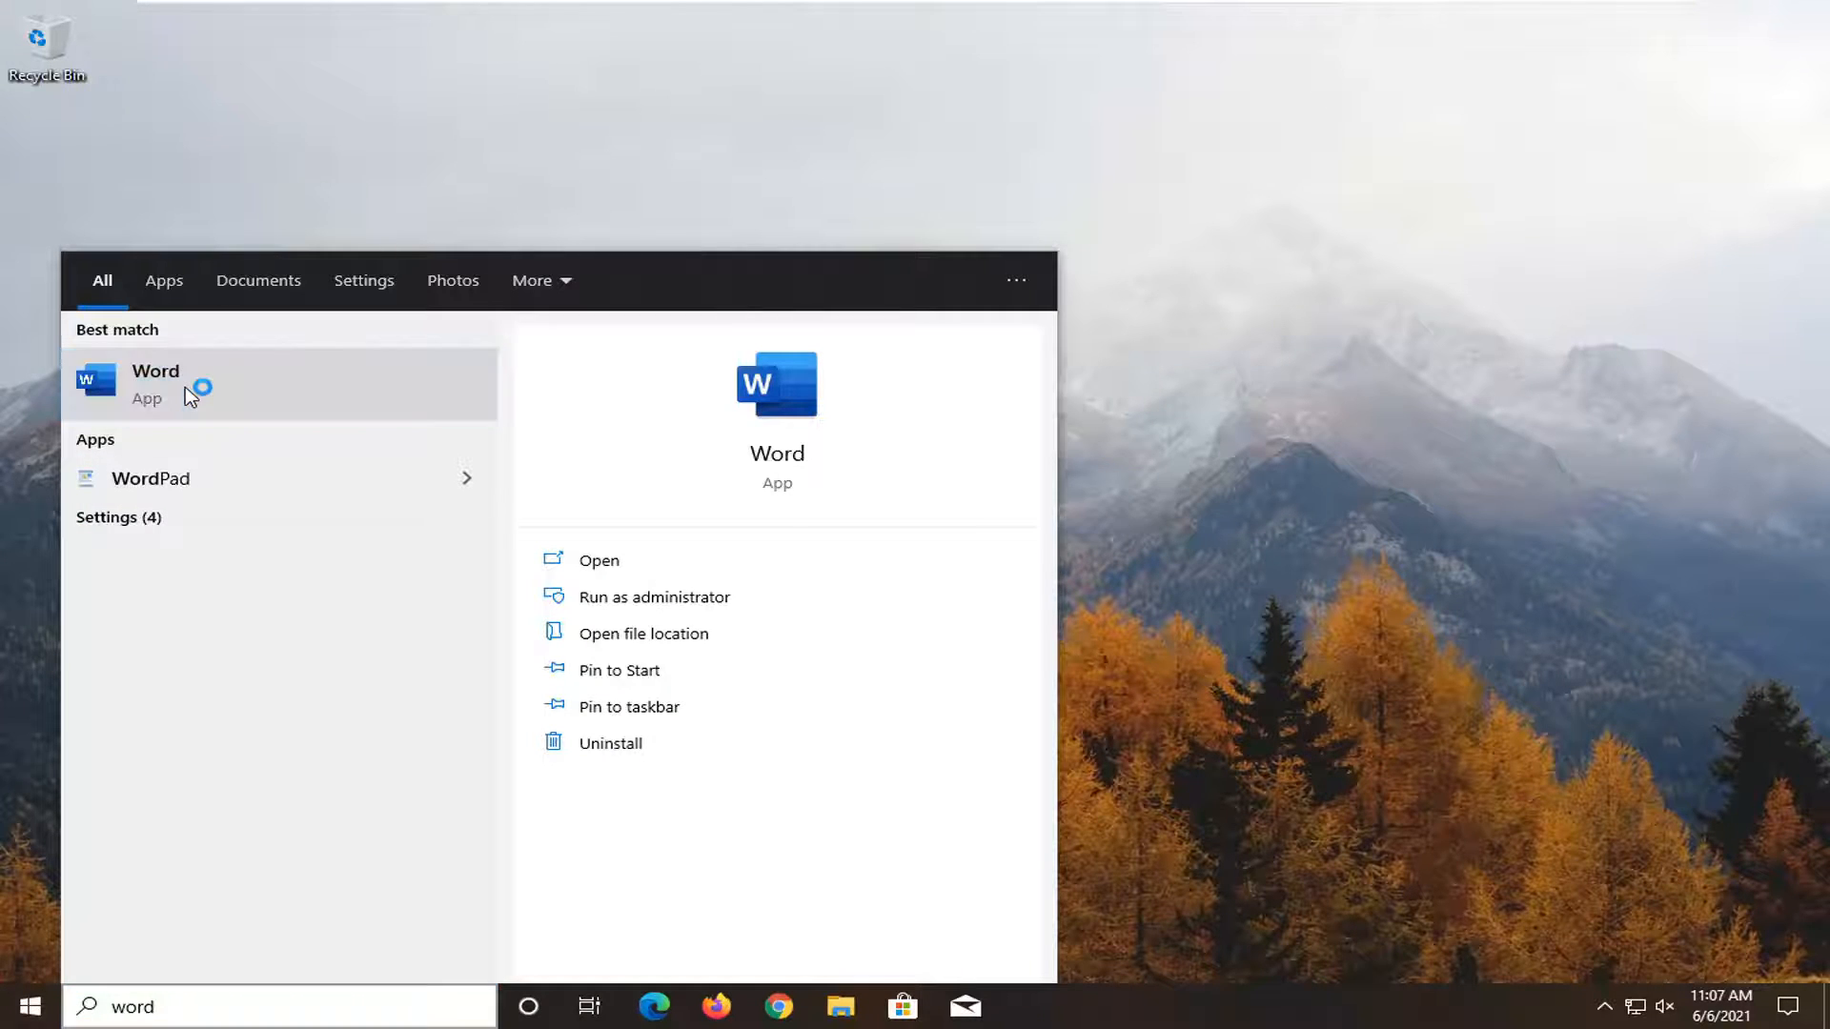
{"action": "left_click", "coordinate": [155, 383]}
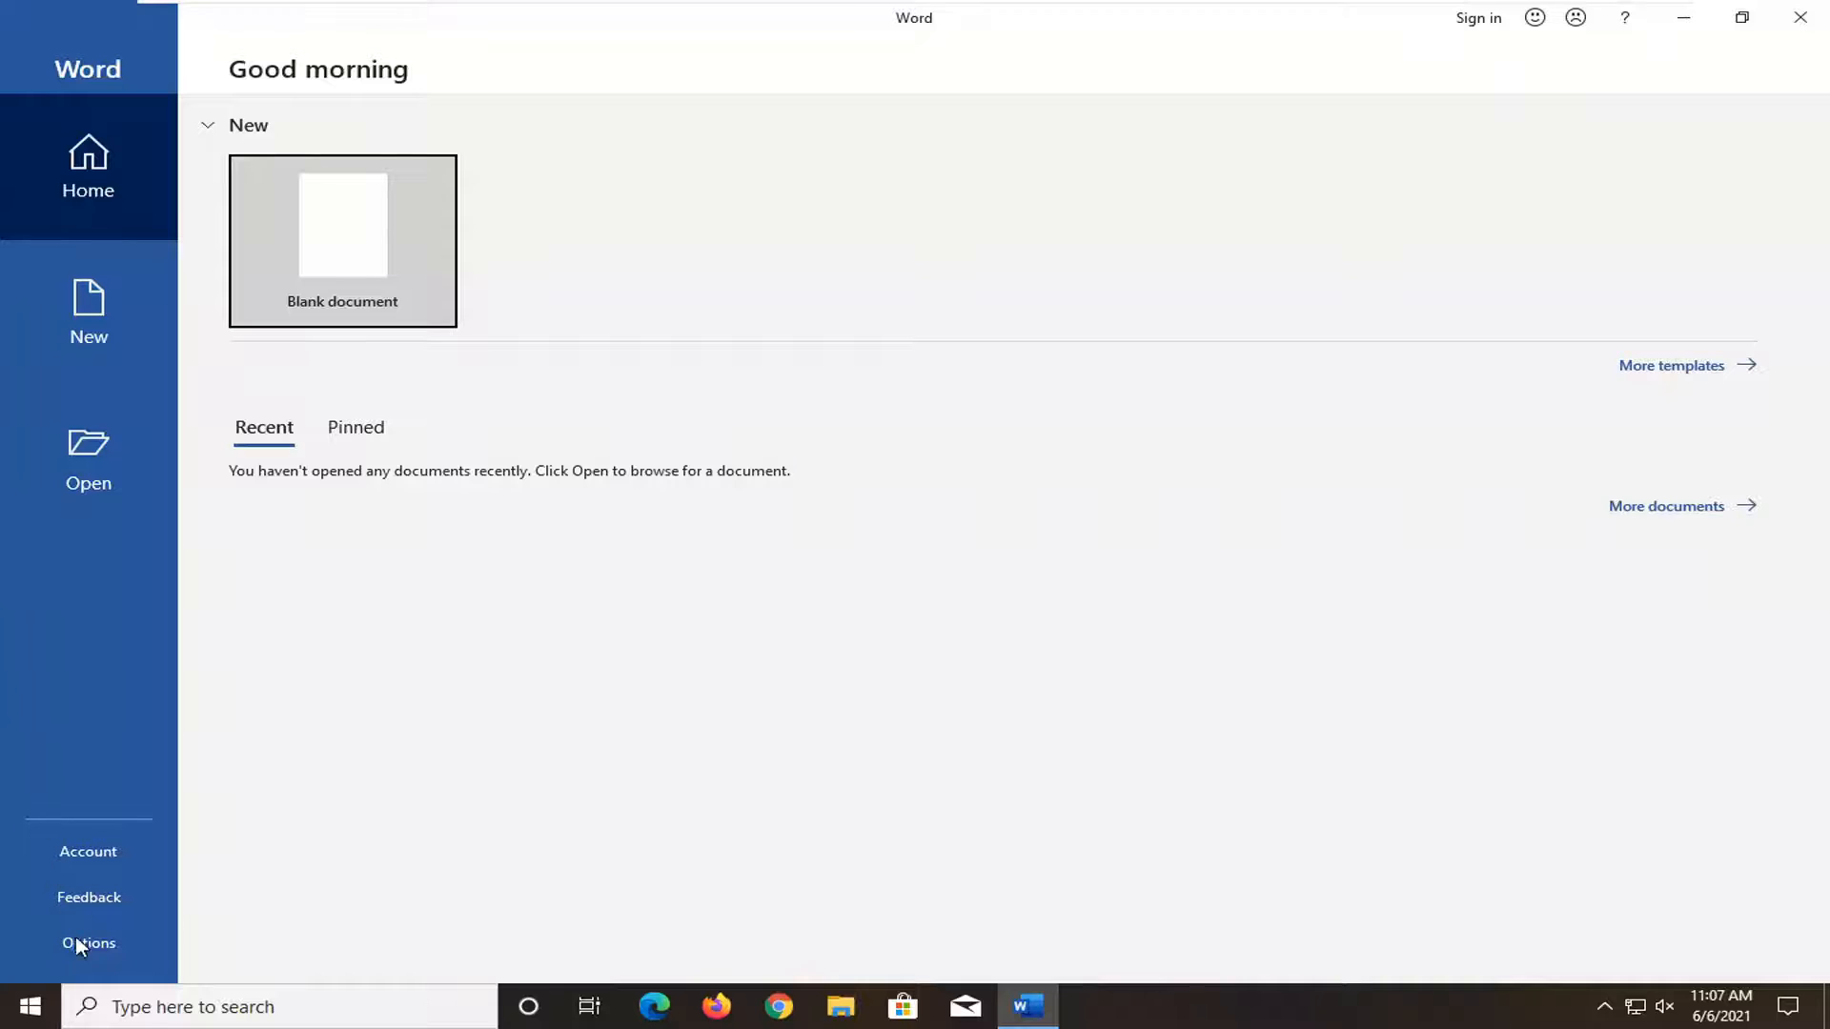
Step: From Word Options reach Trust Center Settings and show the Protected View page
{"action": "left_click", "coordinate": [342, 242]}
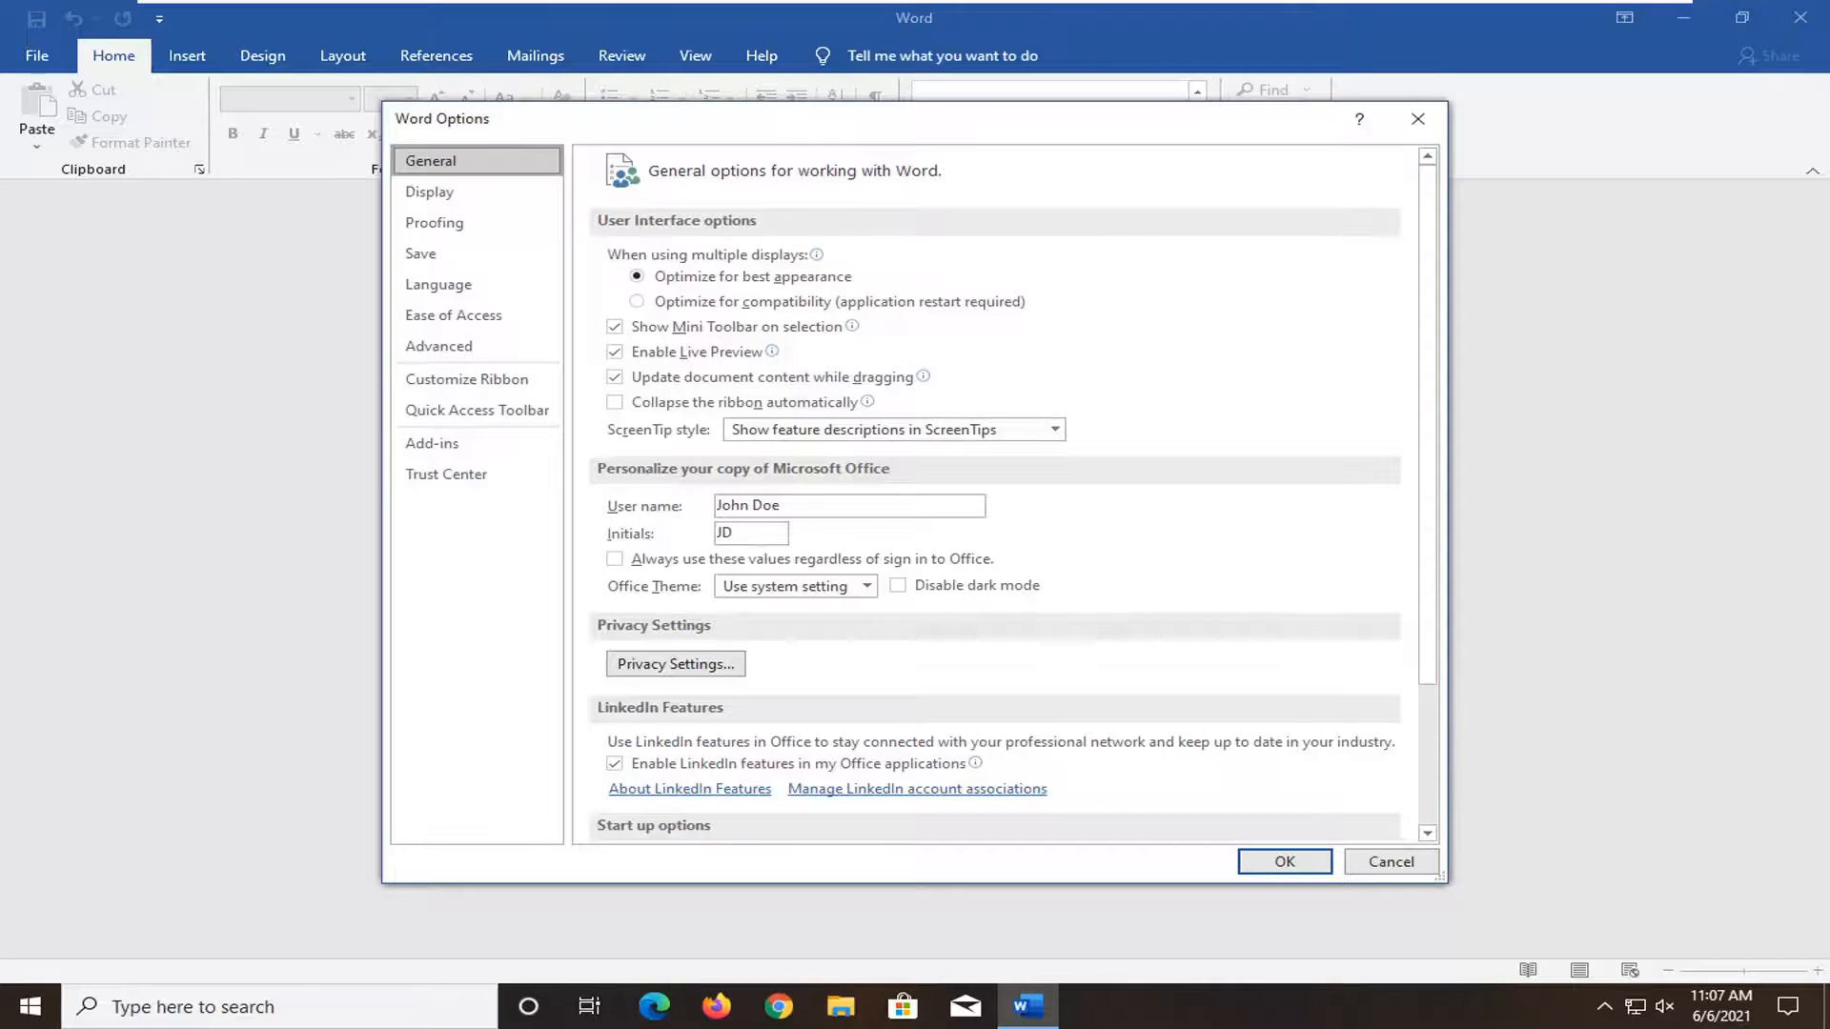
{"action": "left_click", "coordinate": [446, 475]}
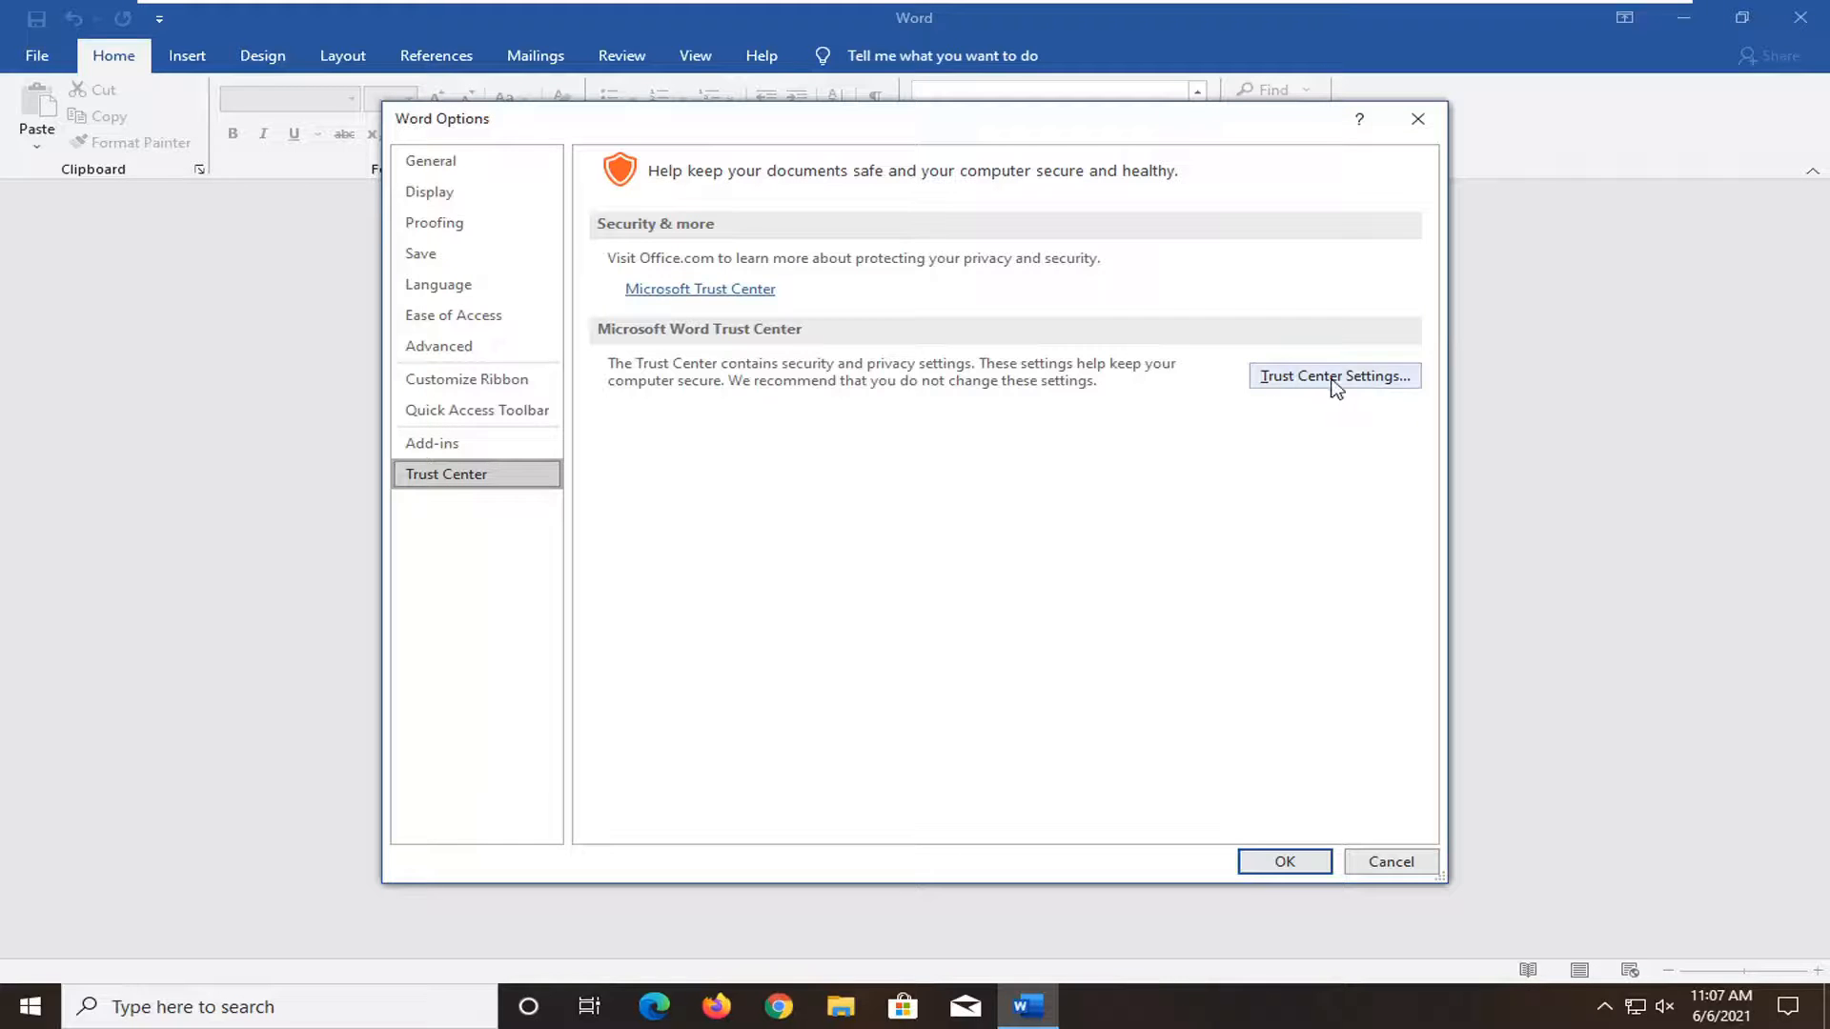
{"action": "left_click", "coordinate": [1334, 375]}
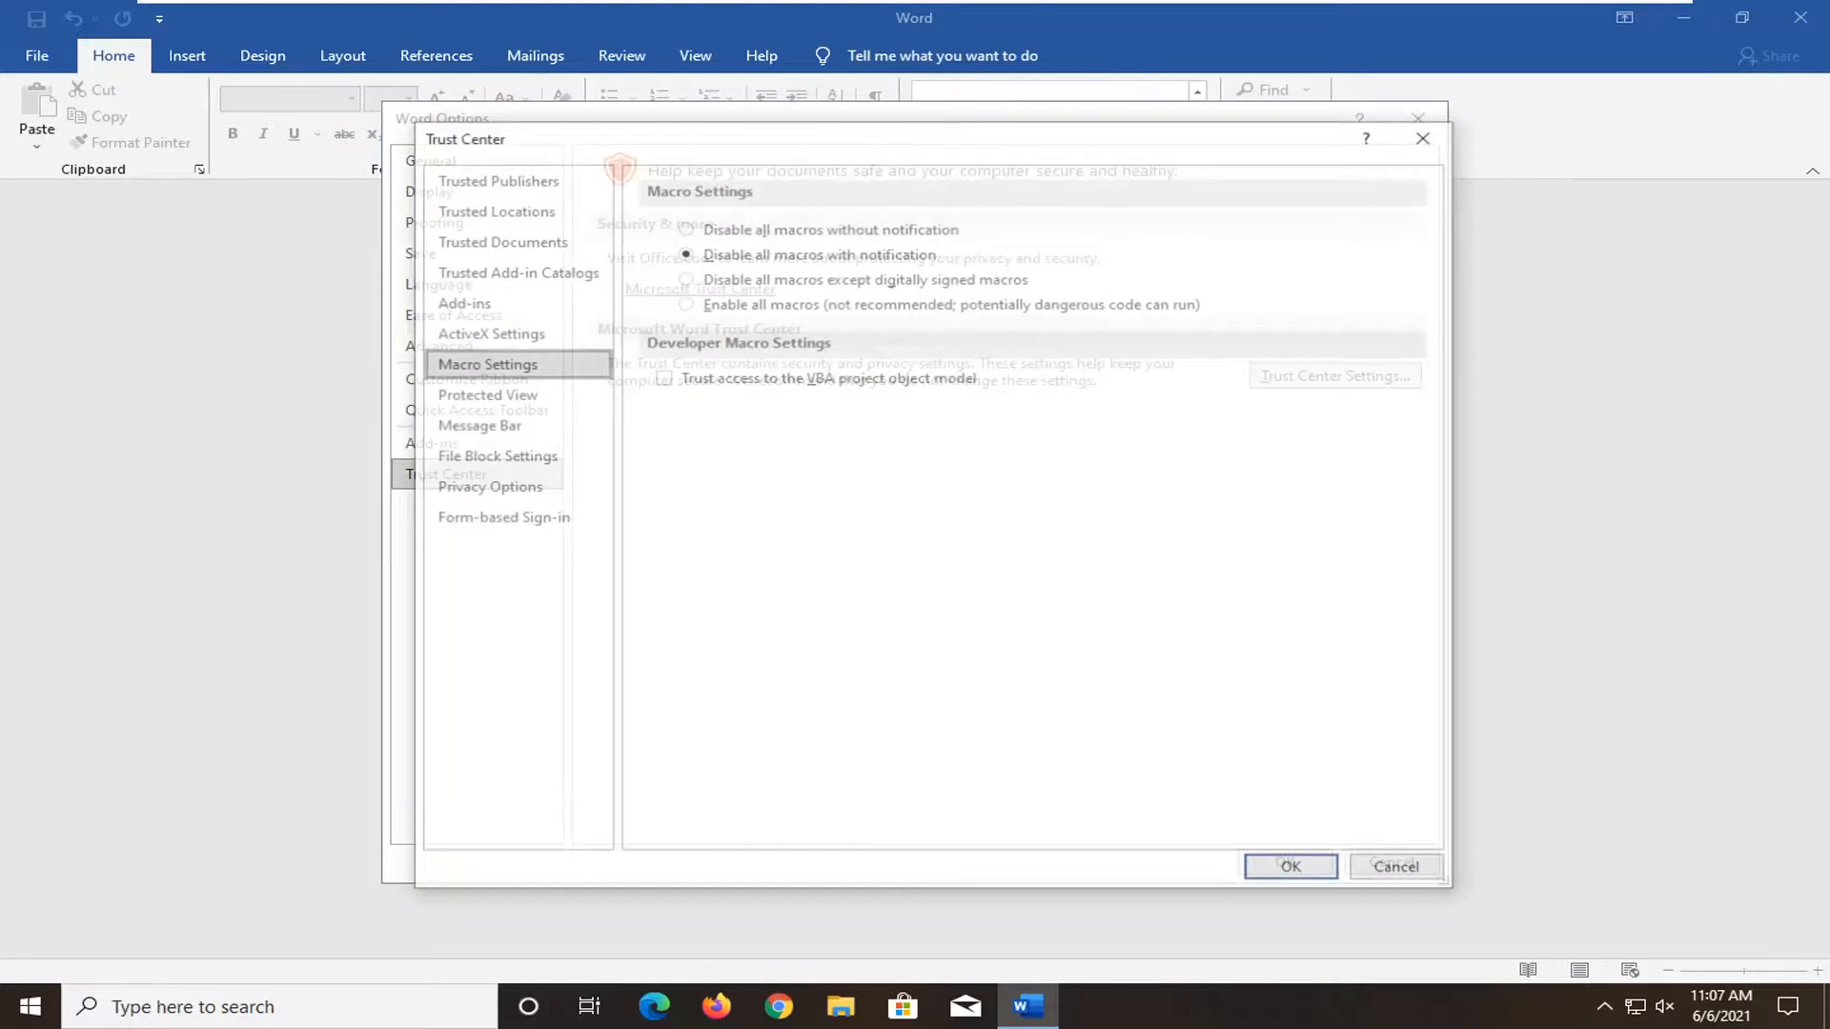
{"action": "left_click", "coordinate": [482, 393]}
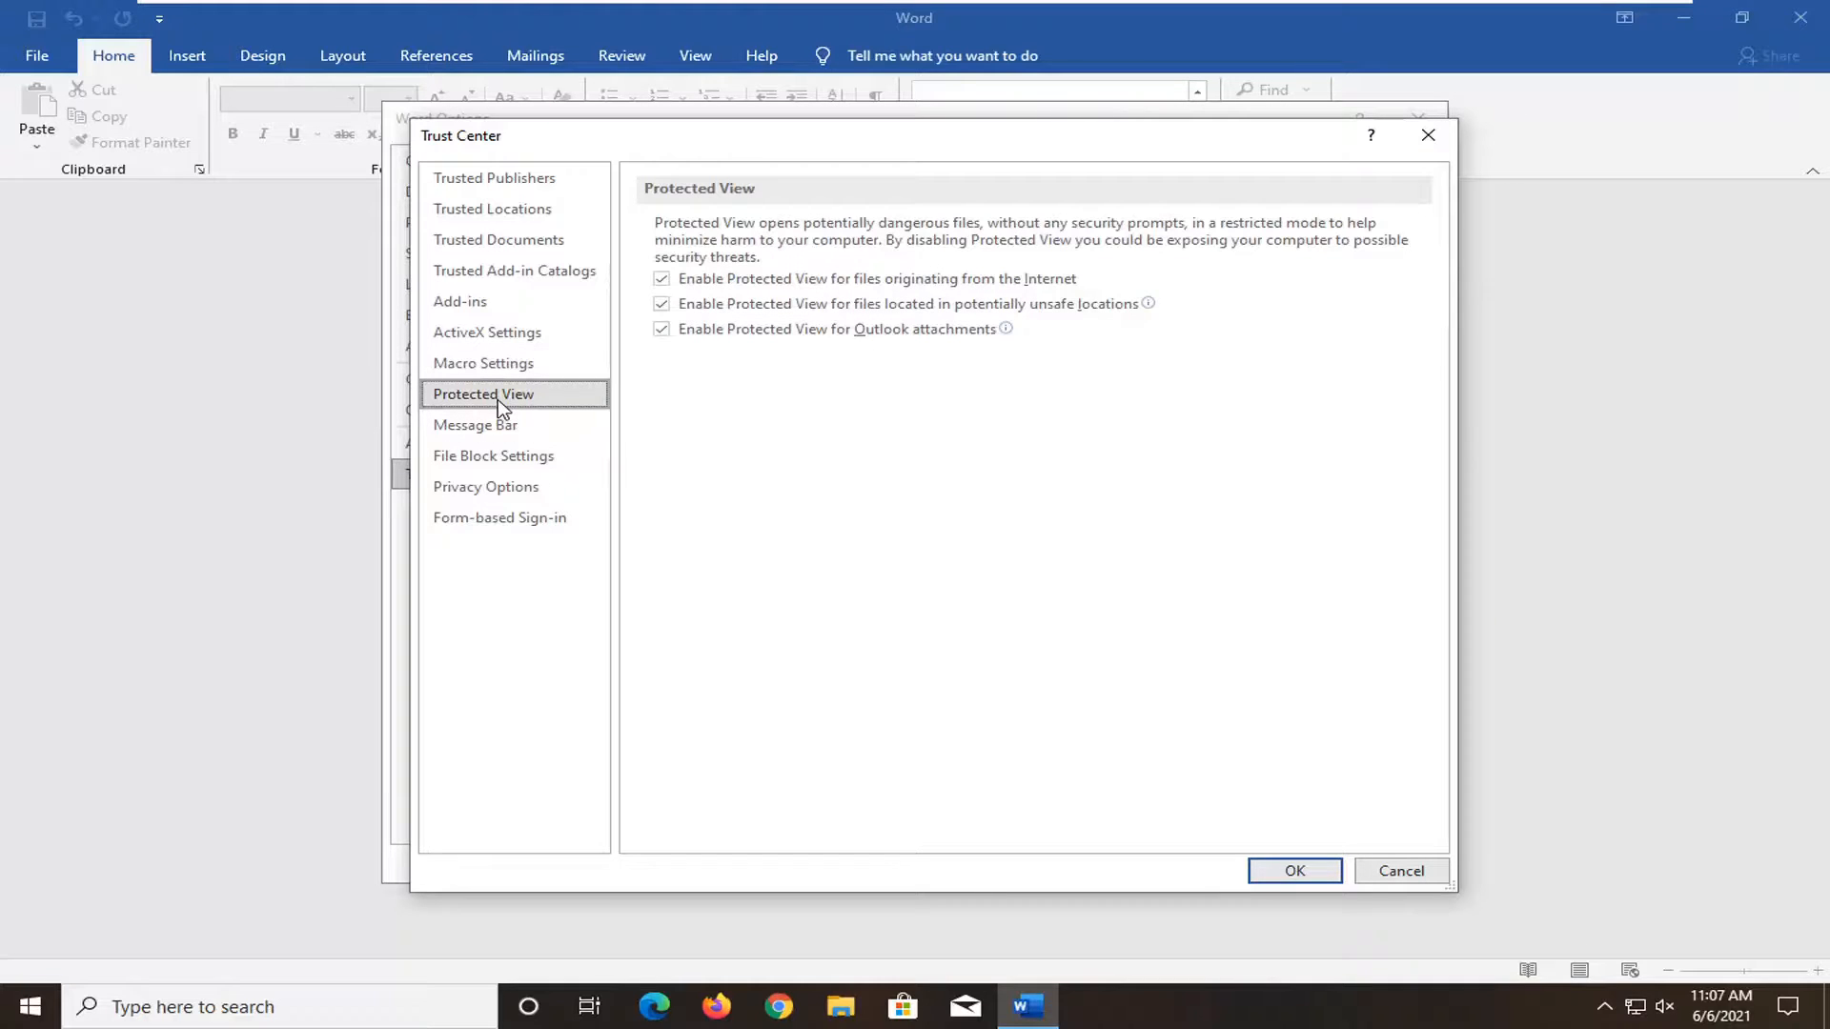
Step: Uncheck the Protected View boxes for Internet files and unsafe locations, then confirm both dialogs
{"action": "left_click", "coordinate": [661, 278]}
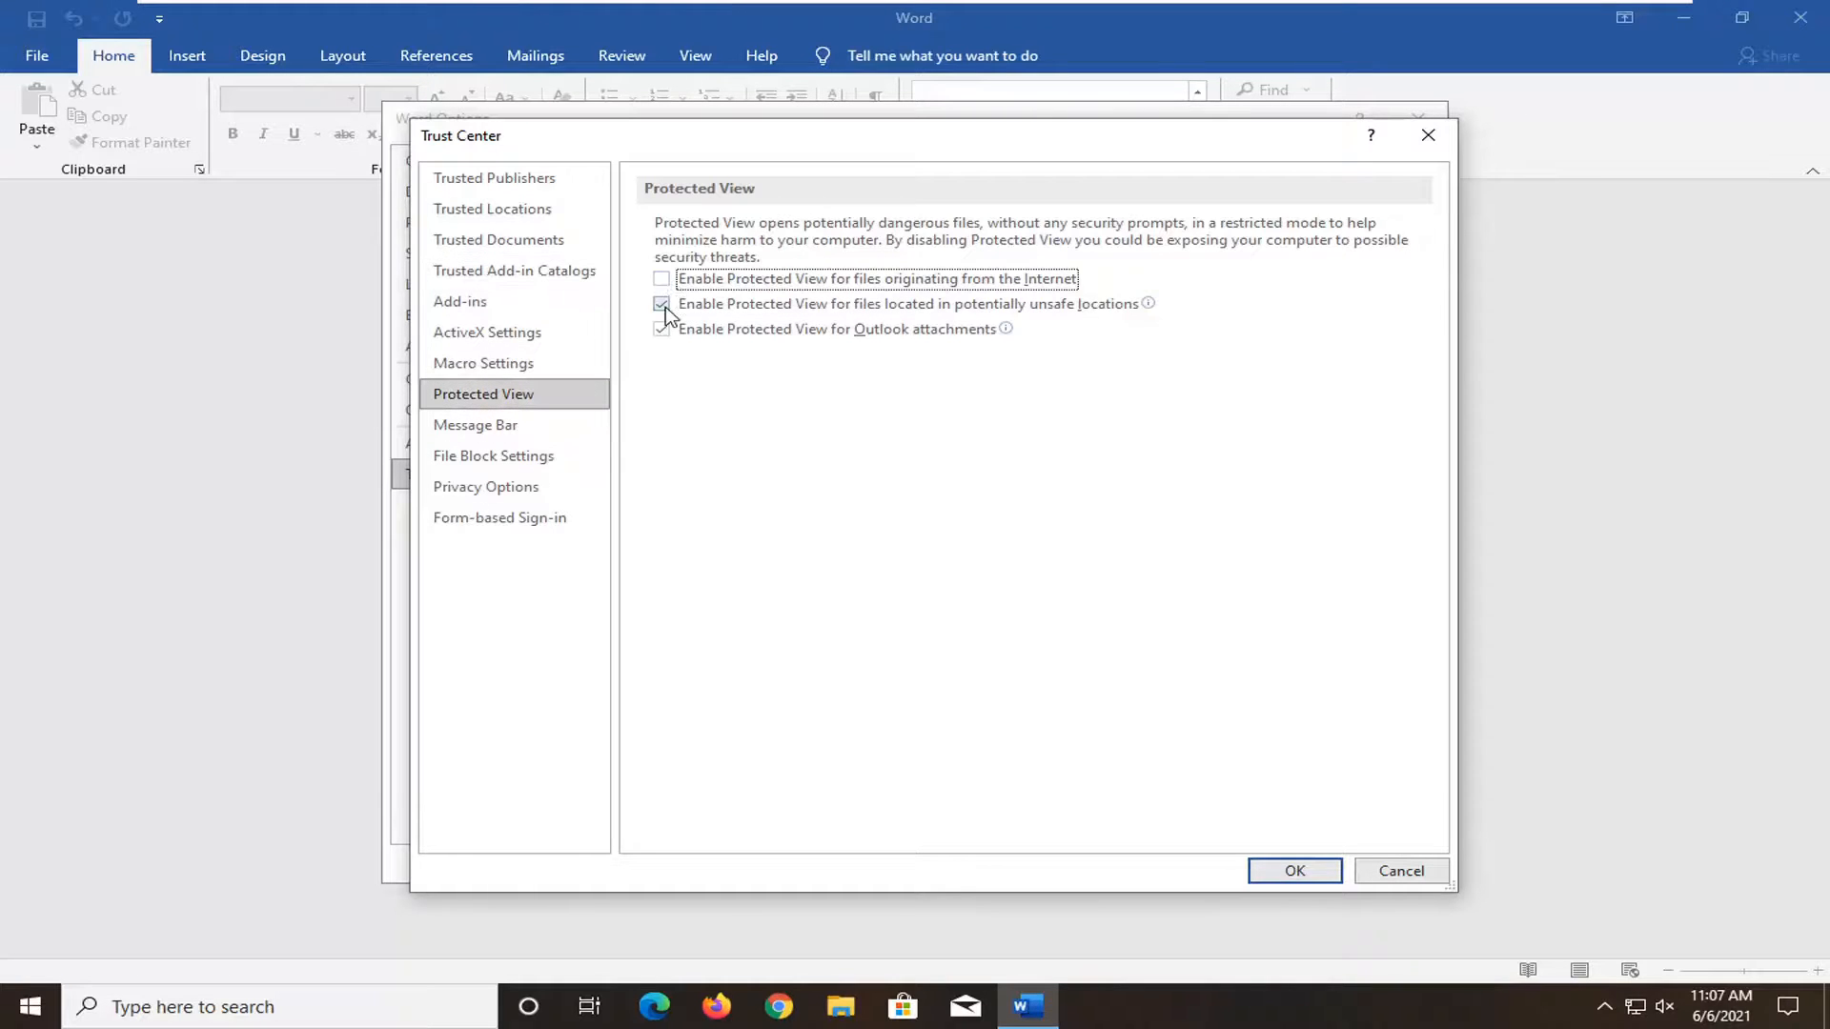
{"action": "left_click", "coordinate": [661, 303]}
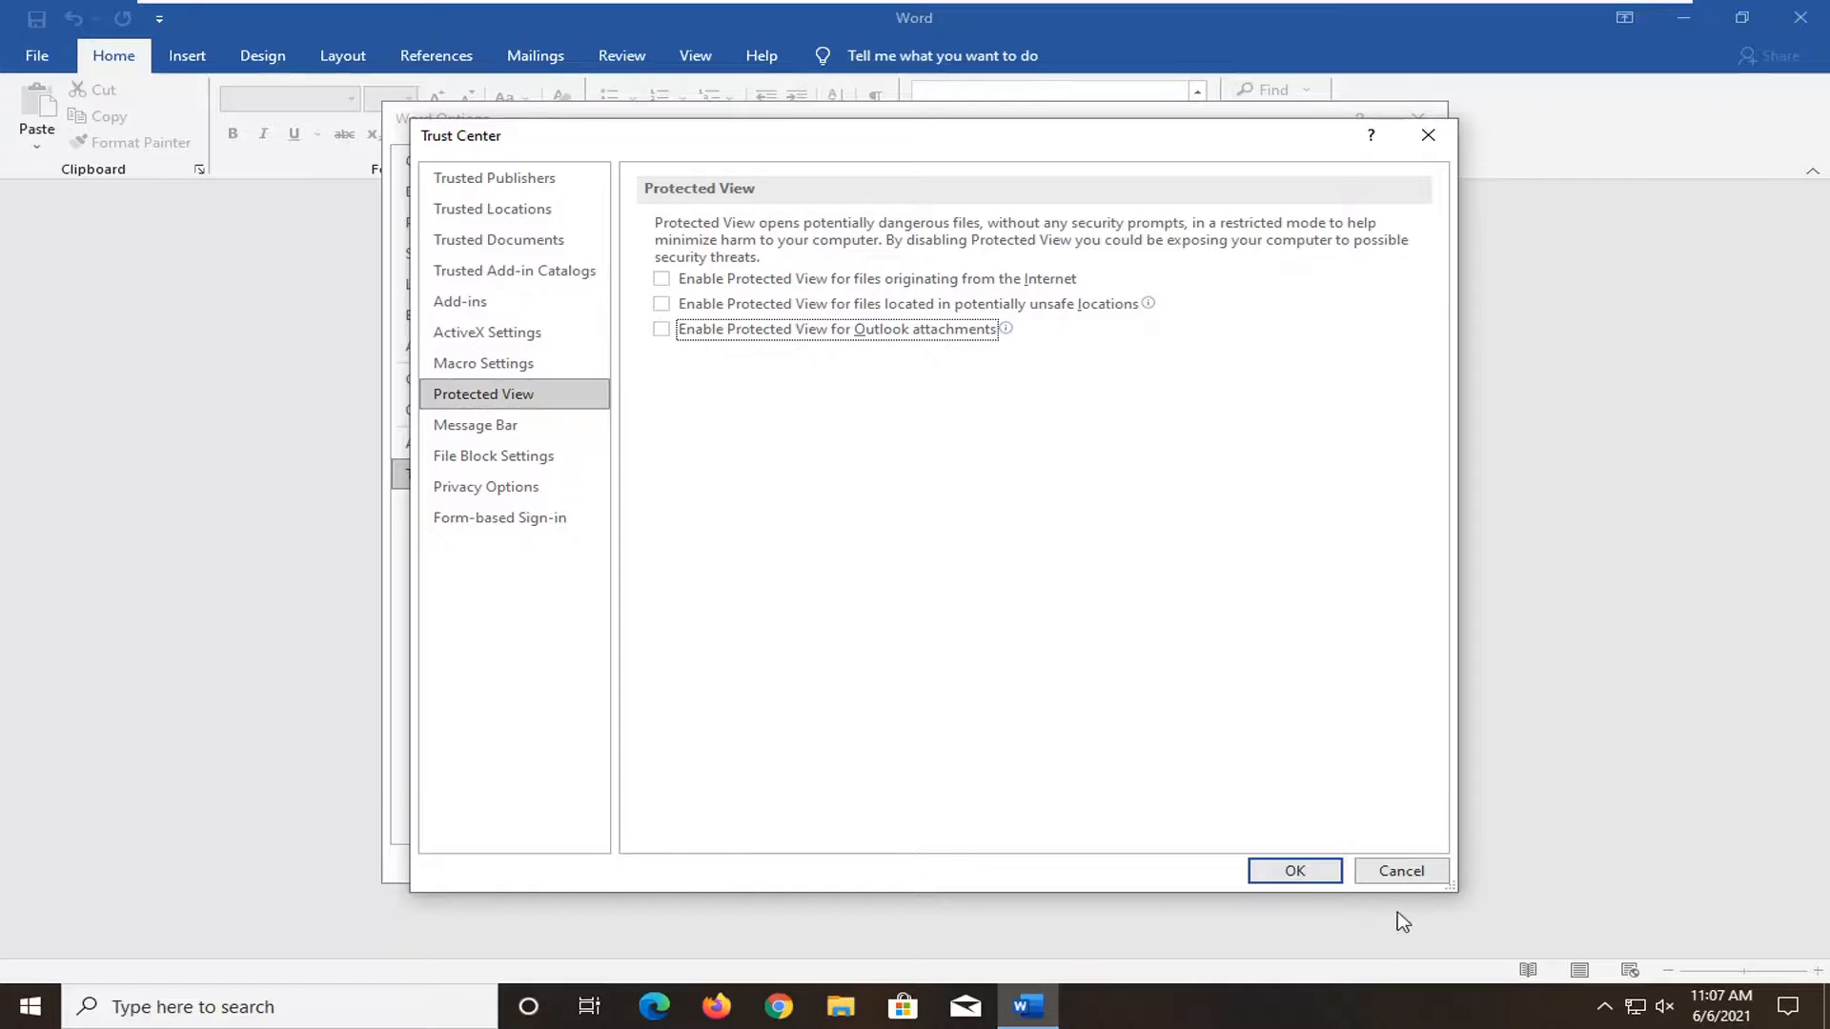
{"action": "left_click", "coordinate": [1293, 871]}
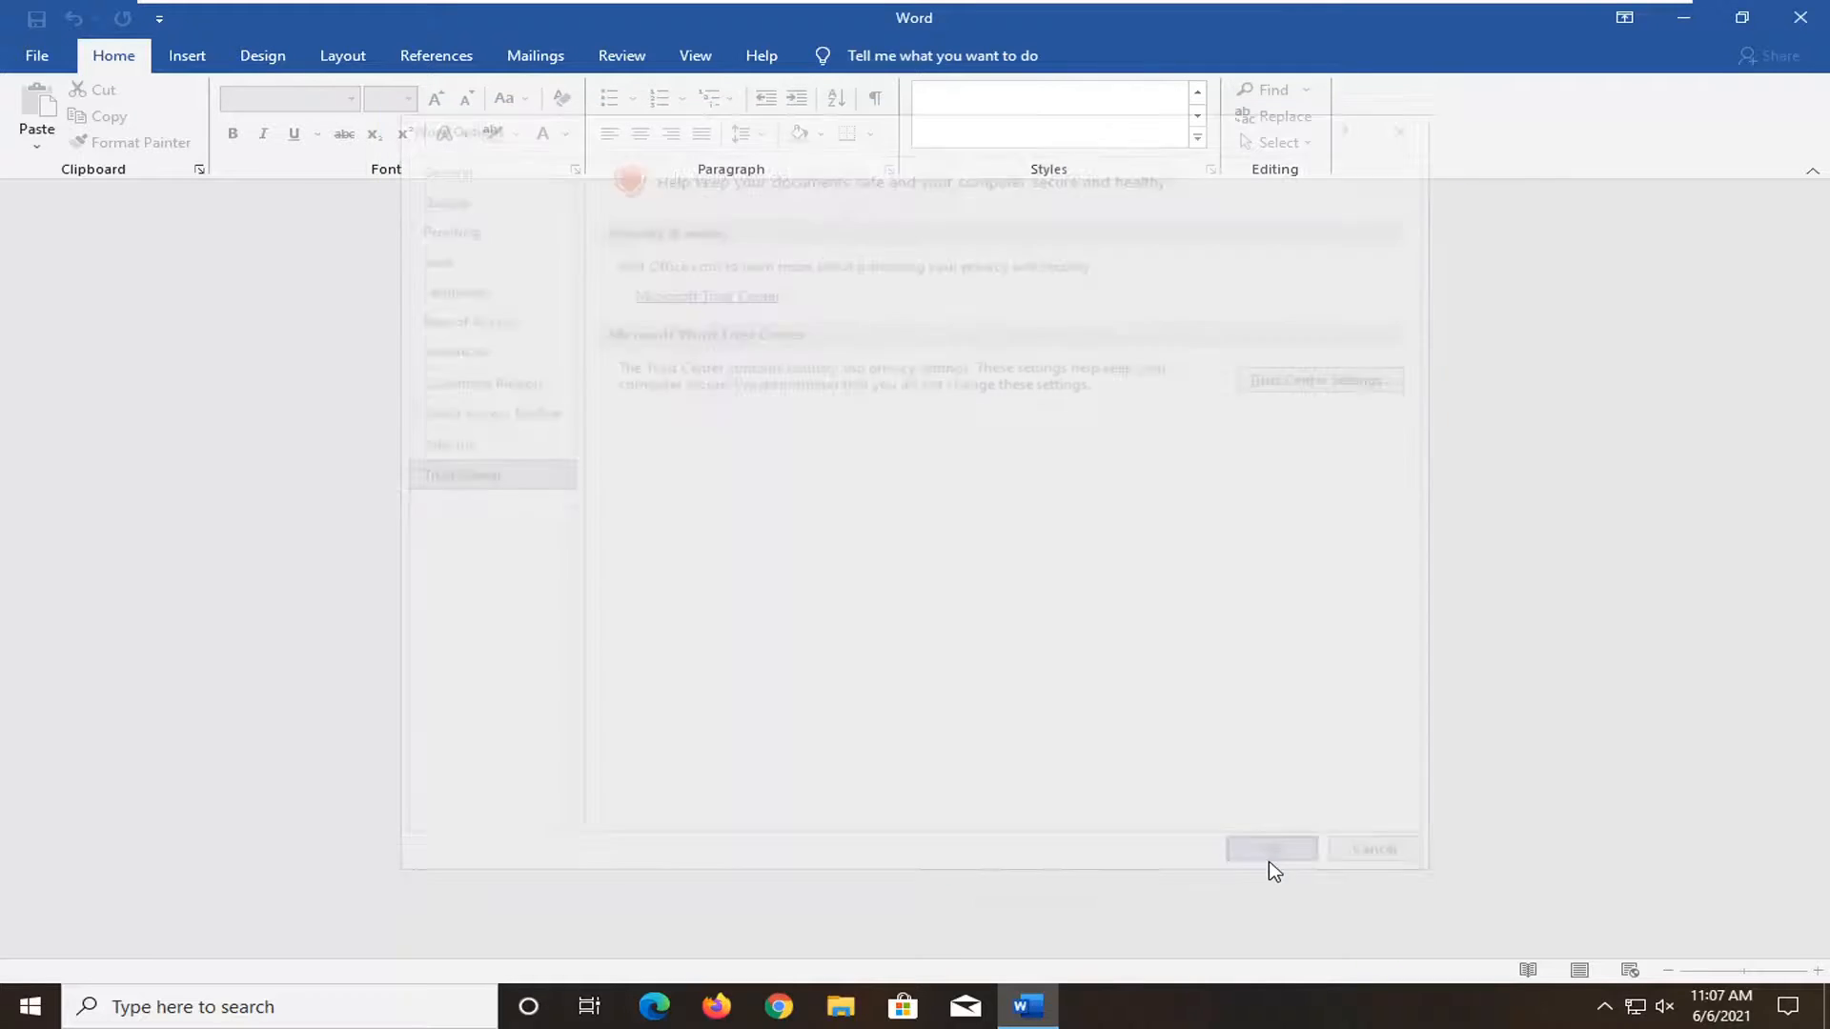
{"action": "left_click", "coordinate": [1271, 850]}
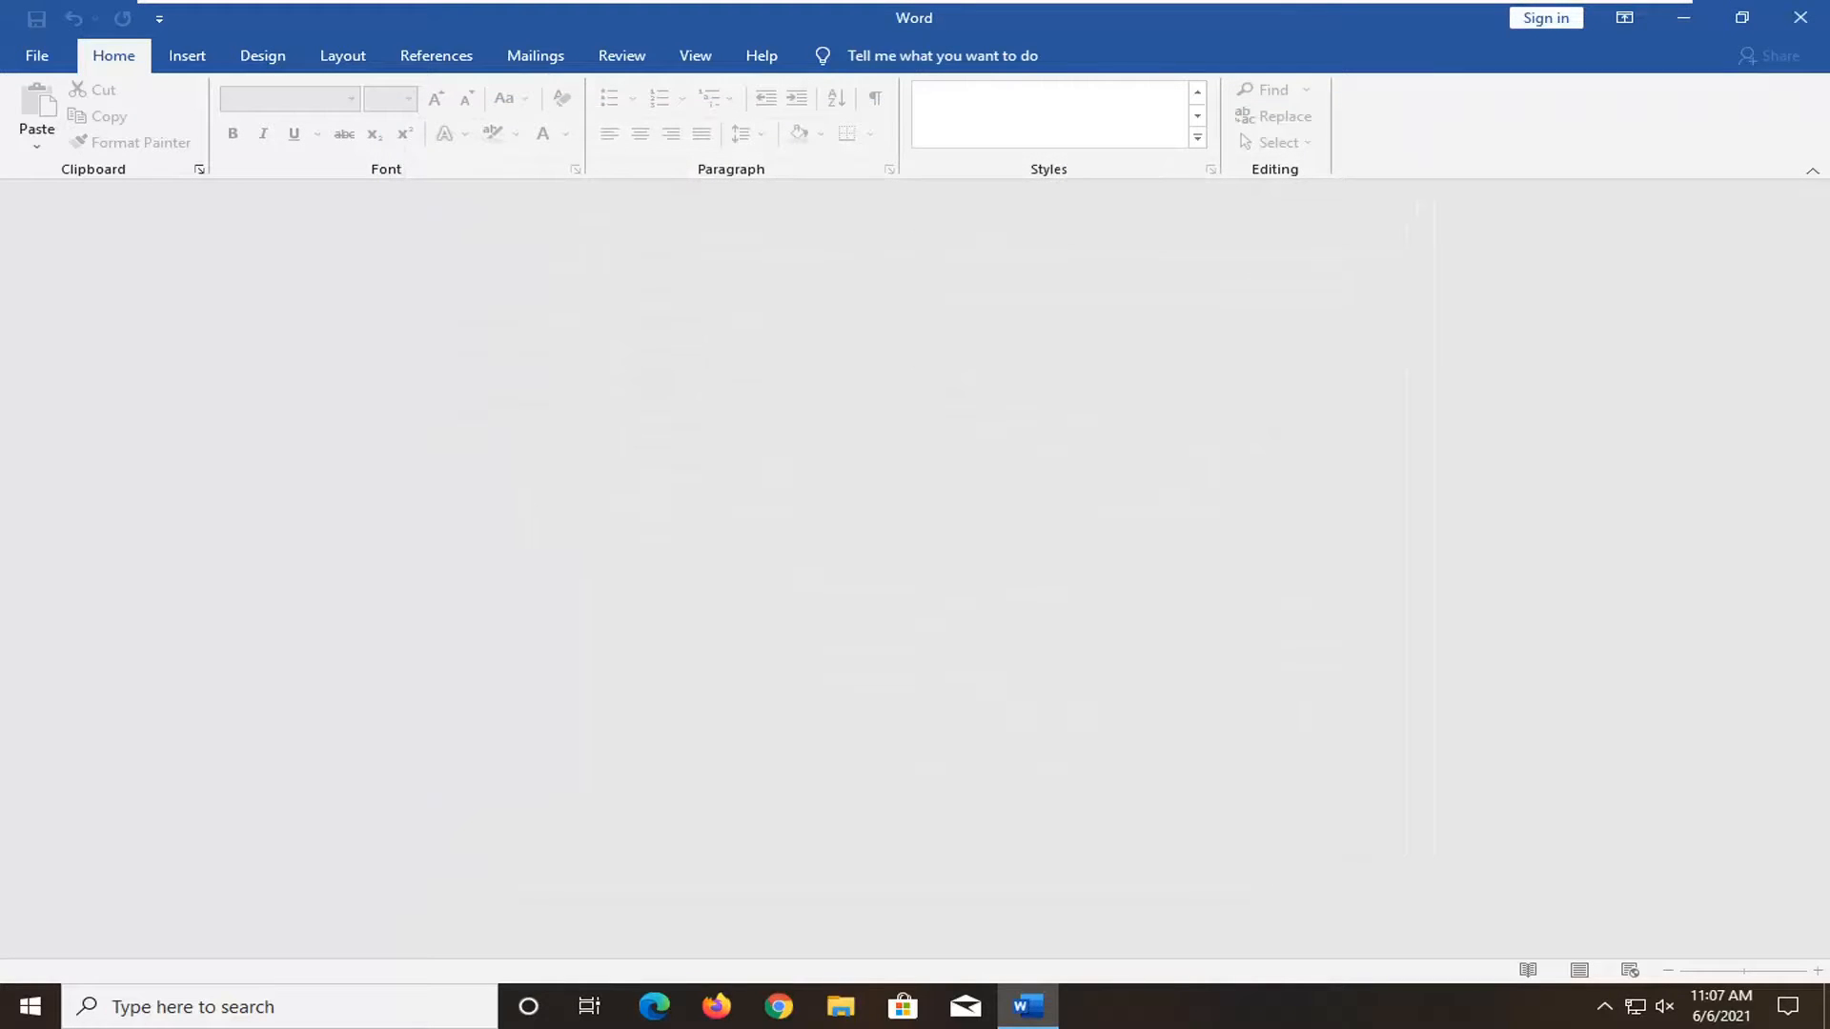